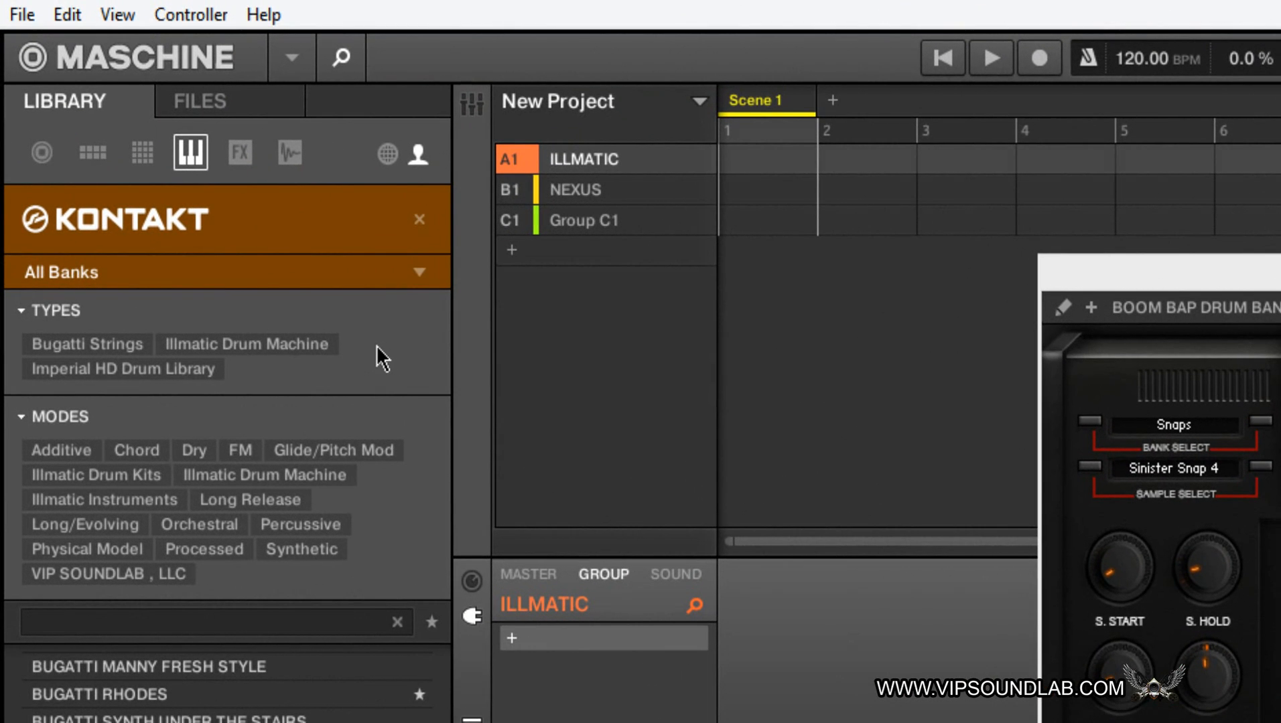
{"action": "mouse_move", "coordinate": [319, 318]}
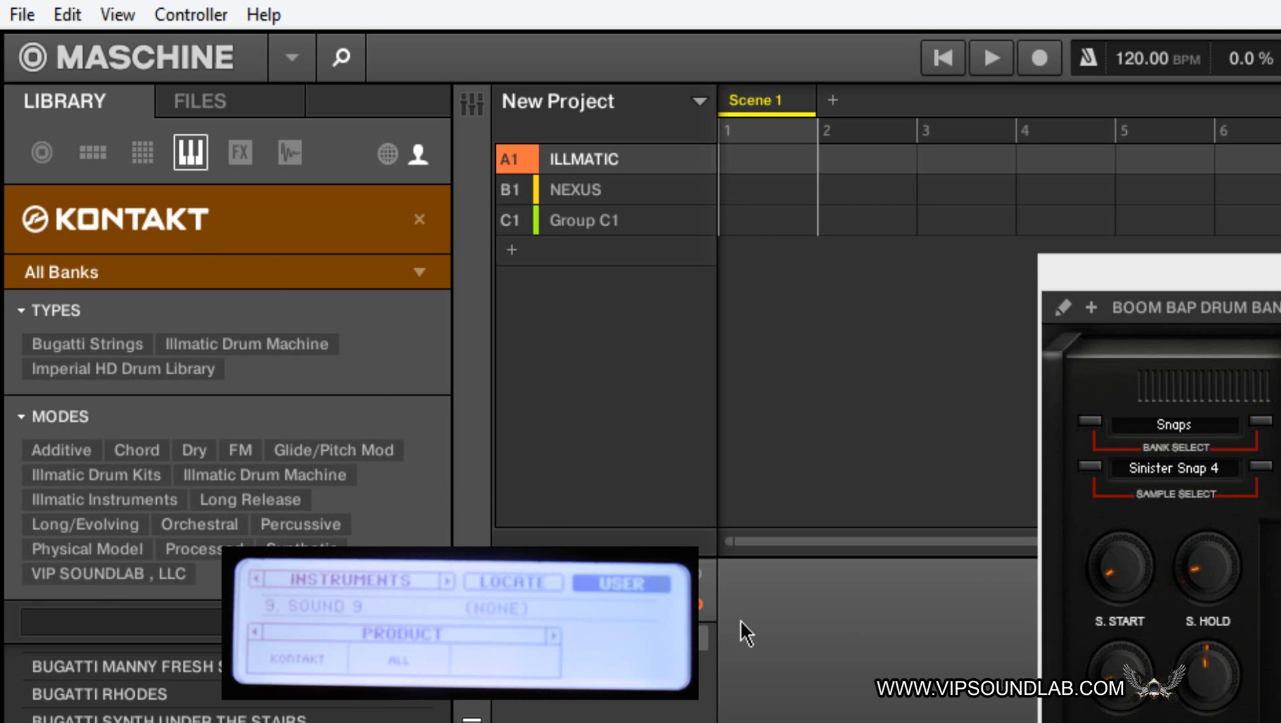
{"action": "mouse_move", "coordinate": [797, 641]}
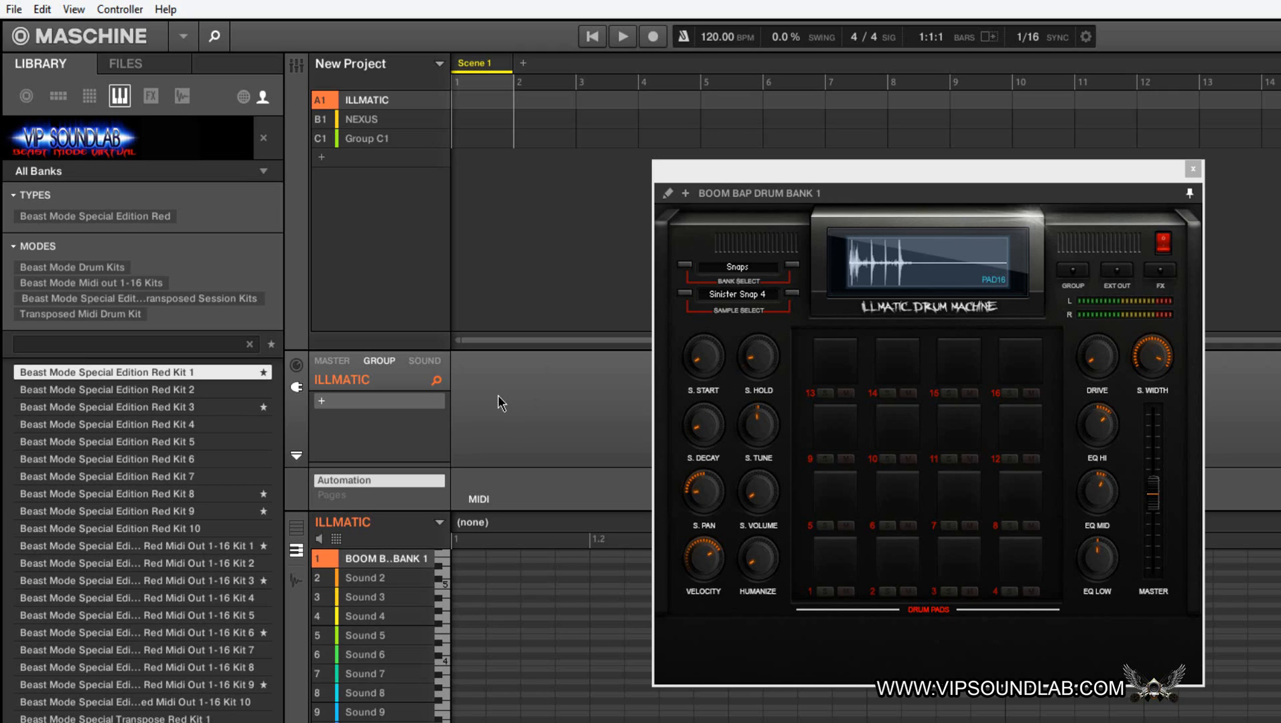
{"action": "mouse_move", "coordinate": [584, 399]}
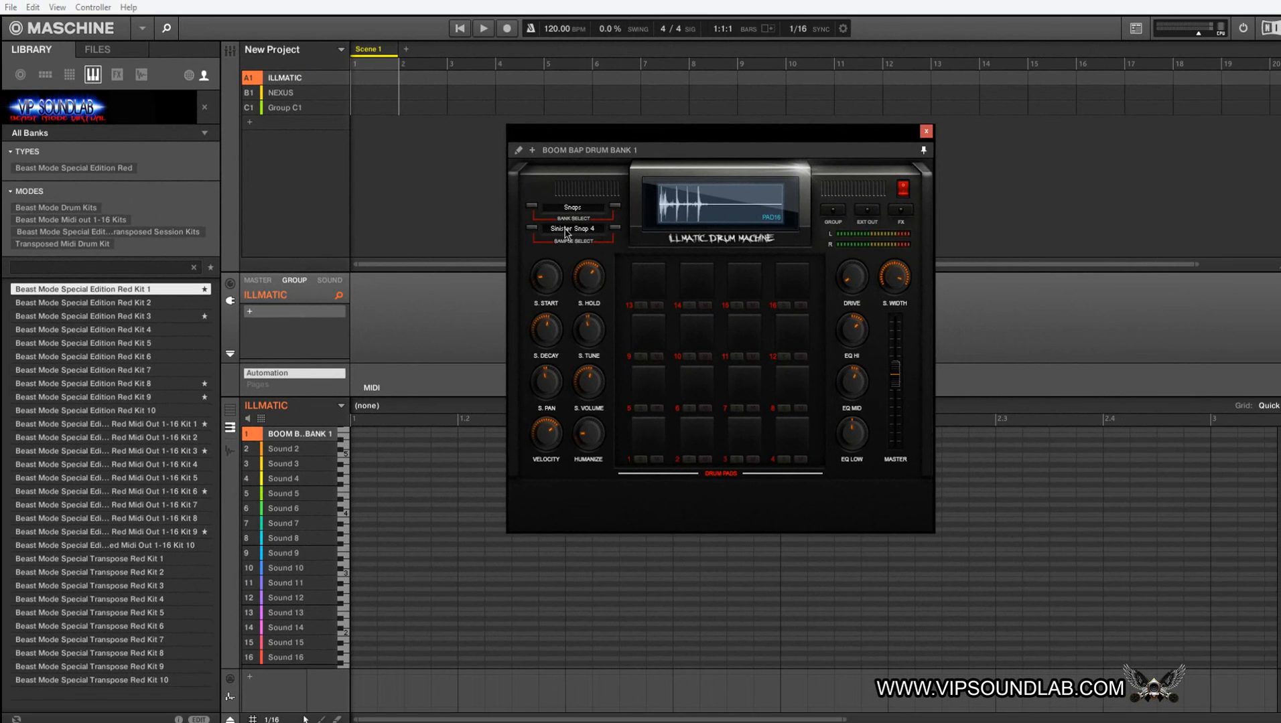
{"action": "mouse_move", "coordinate": [417, 346]}
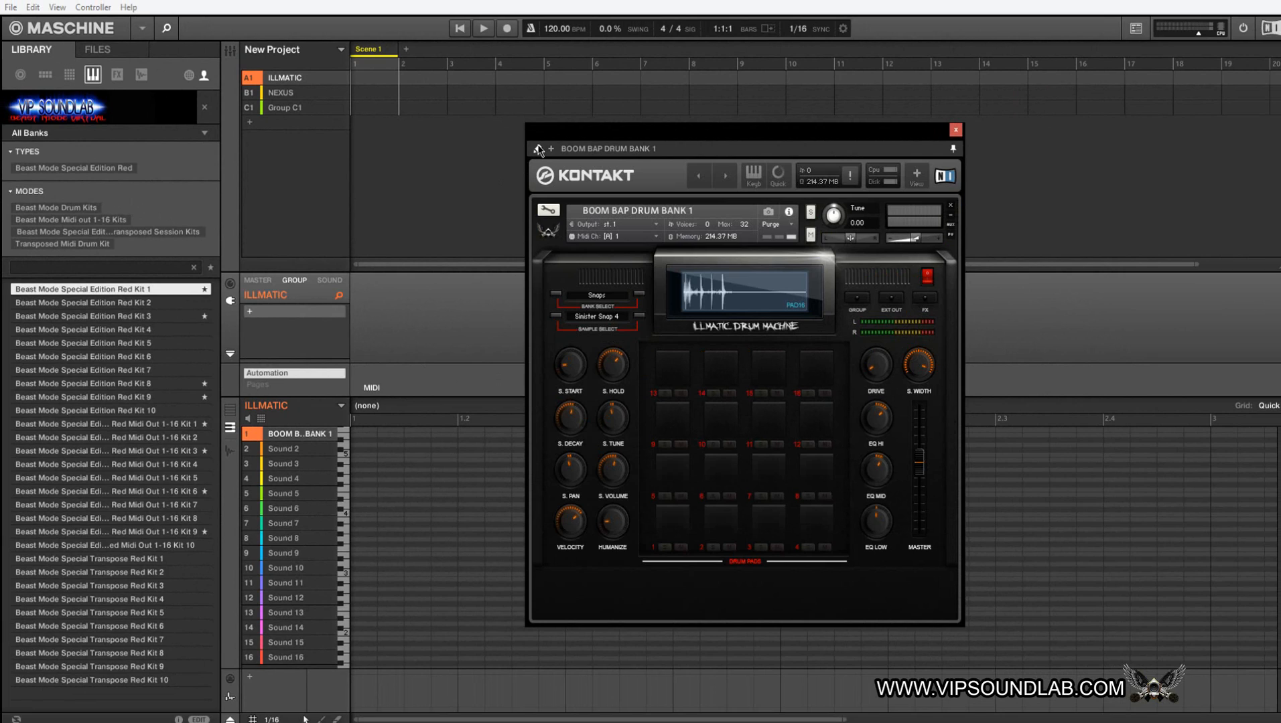
{"action": "mouse_move", "coordinate": [578, 358]}
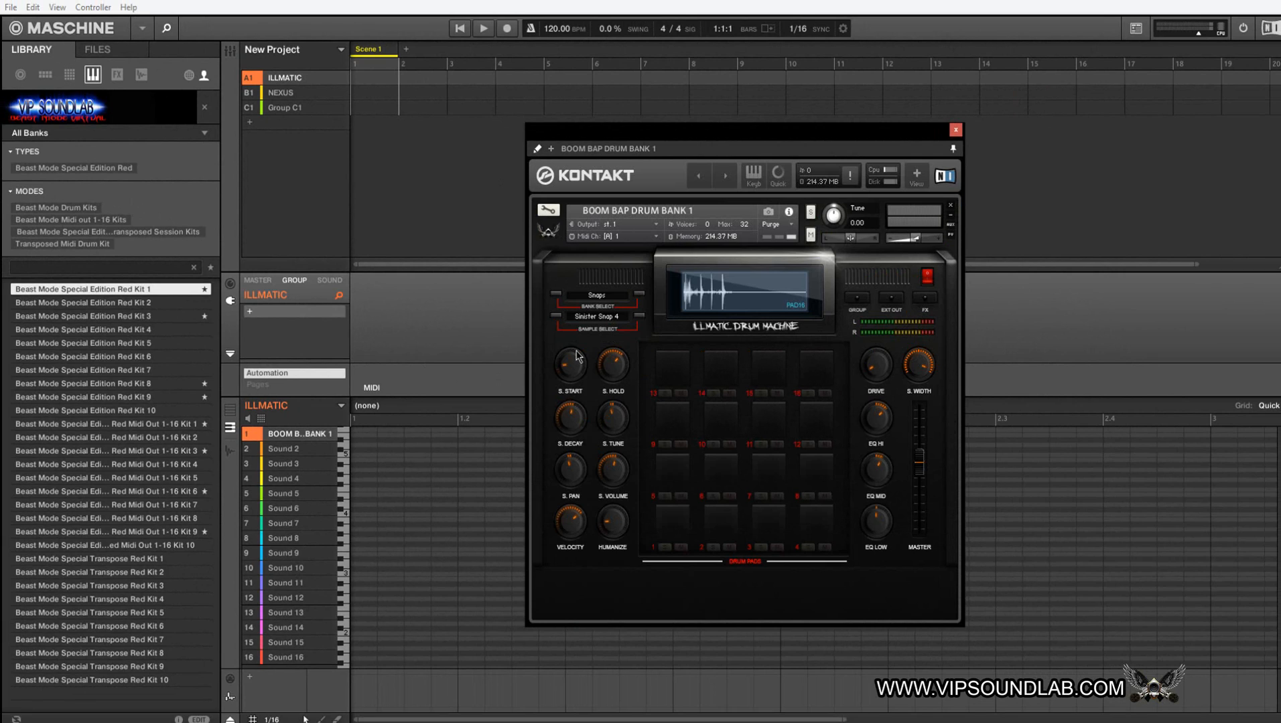
{"action": "mouse_move", "coordinate": [675, 291]}
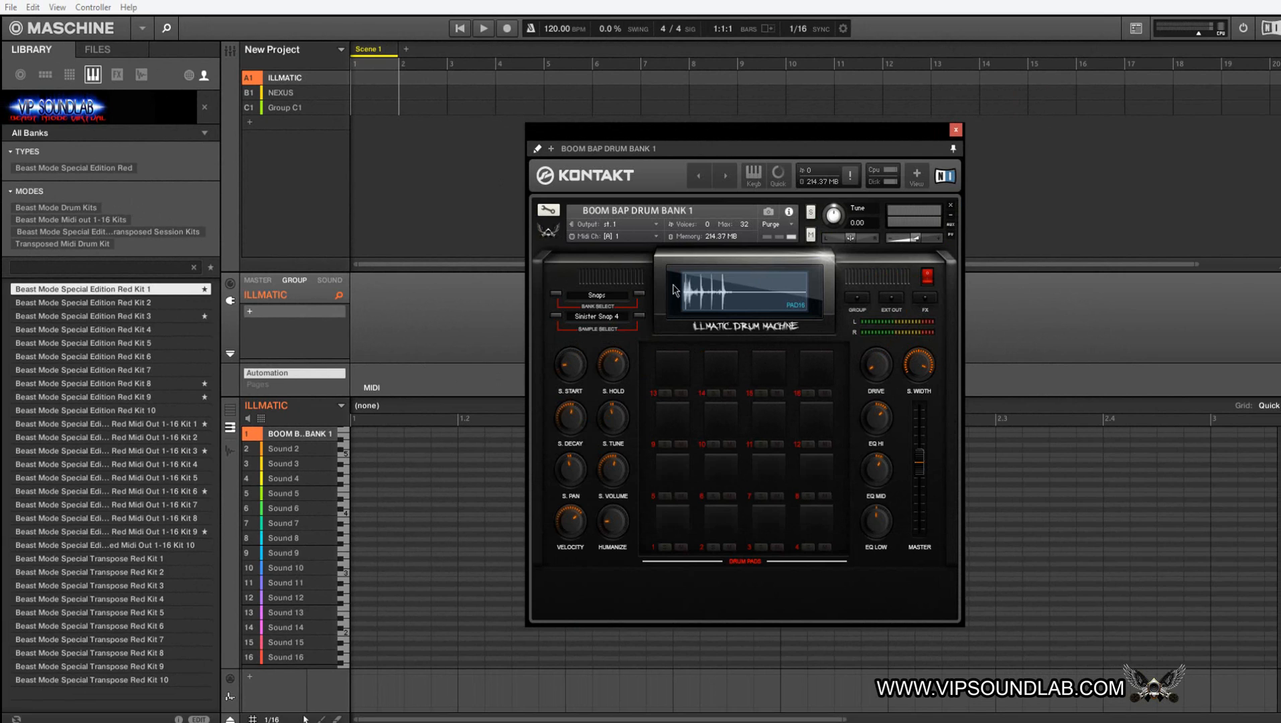
{"action": "mouse_move", "coordinate": [594, 198]}
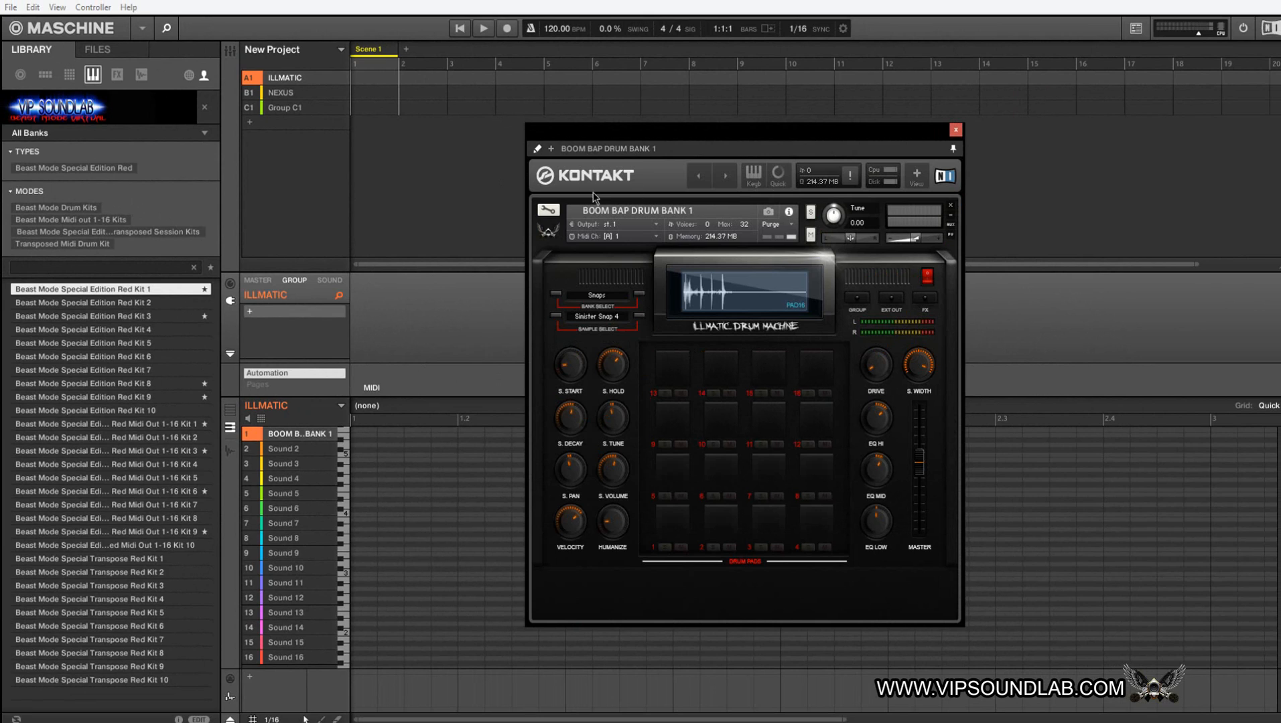
{"action": "mouse_move", "coordinate": [537, 156]}
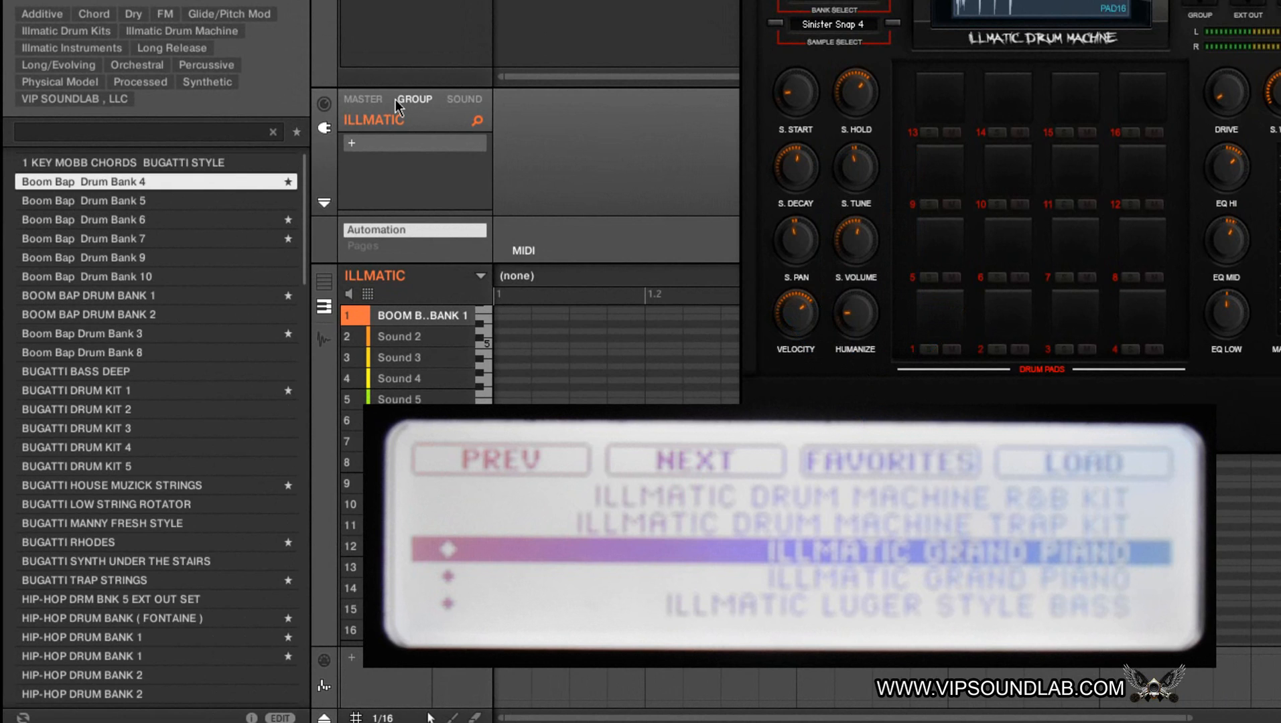
{"action": "mouse_move", "coordinate": [206, 275]}
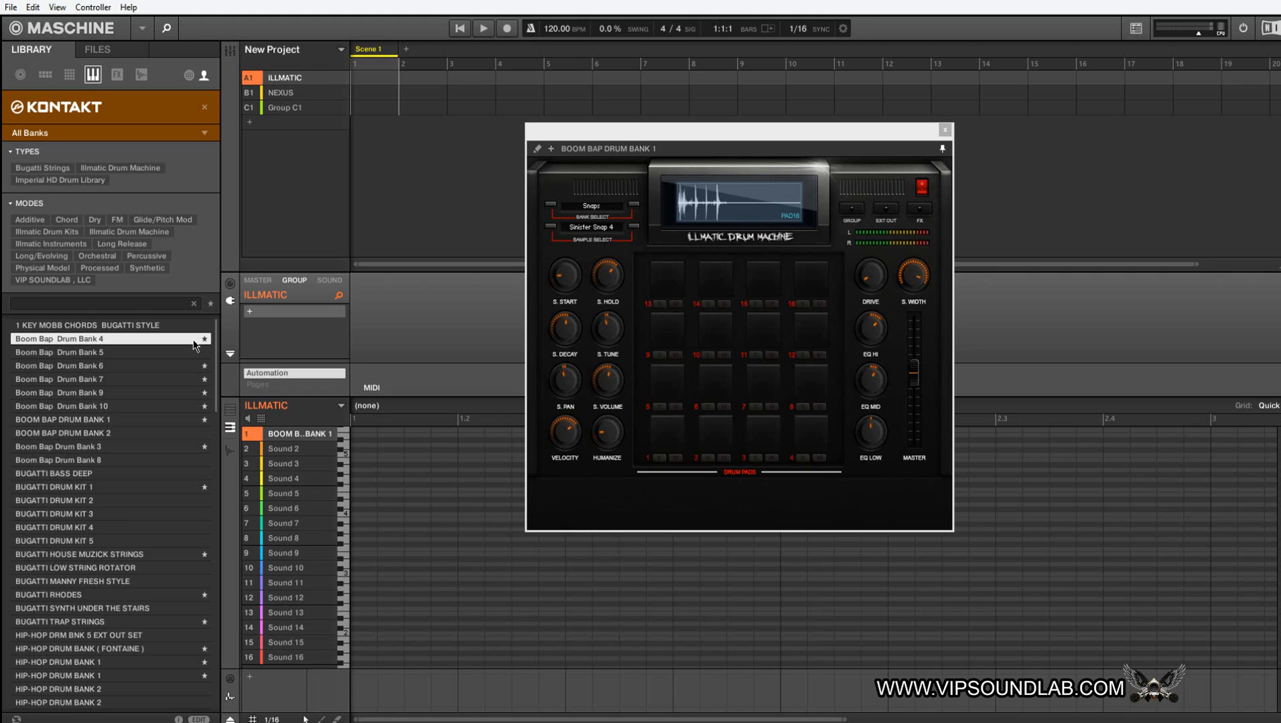
{"action": "mouse_move", "coordinate": [20, 217]}
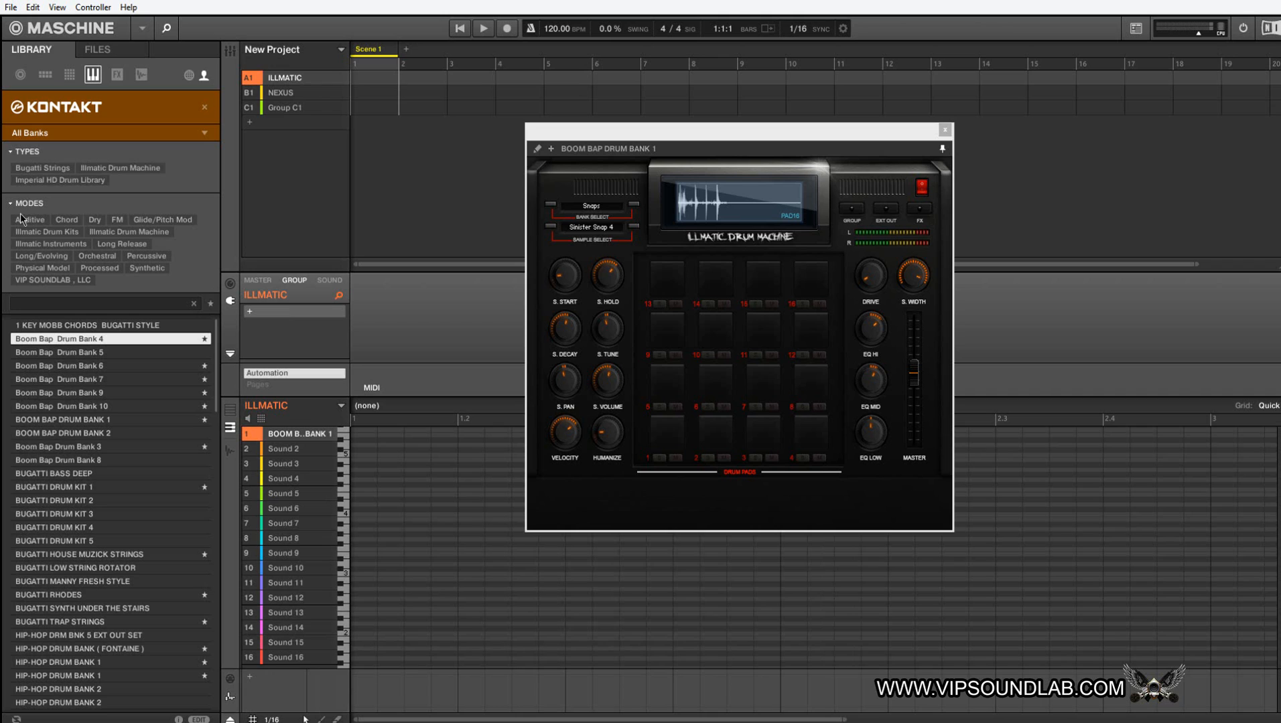
Step: Select Group C1, peek at its plugin list without loading, then switch to Sound 1's plugins
{"action": "left_click", "coordinate": [283, 108]}
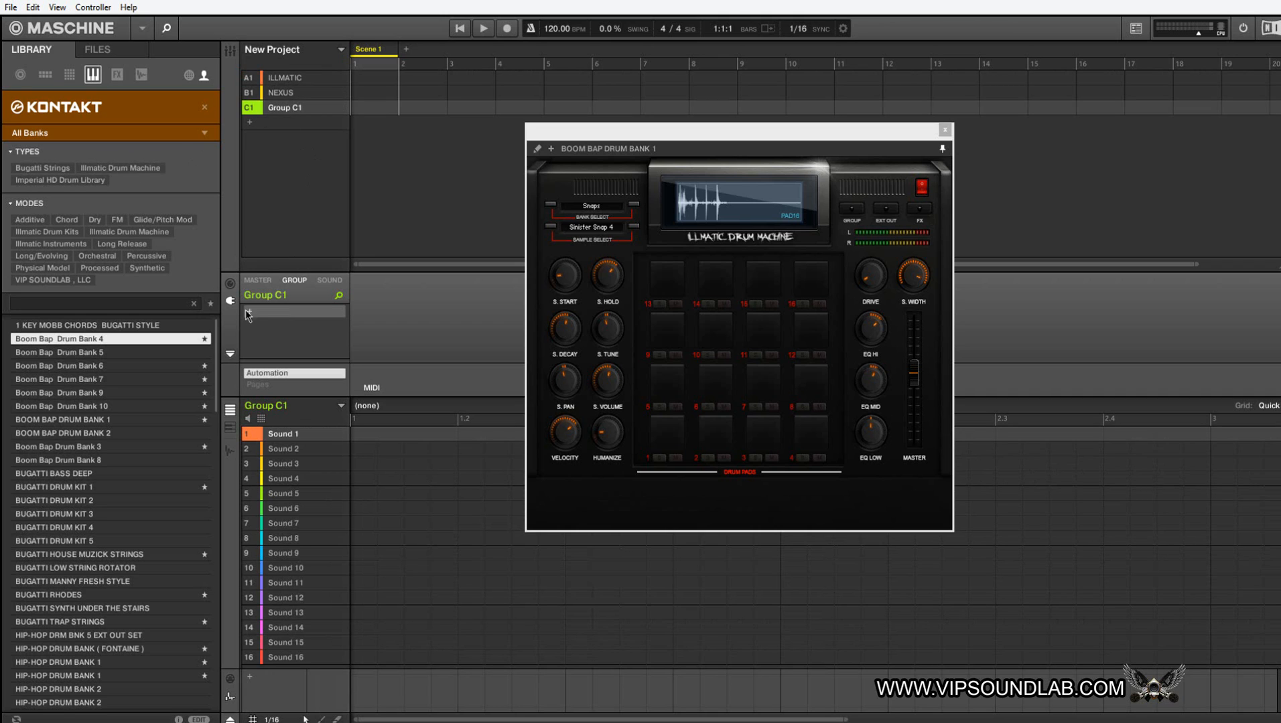
{"action": "left_click", "coordinate": [291, 313]}
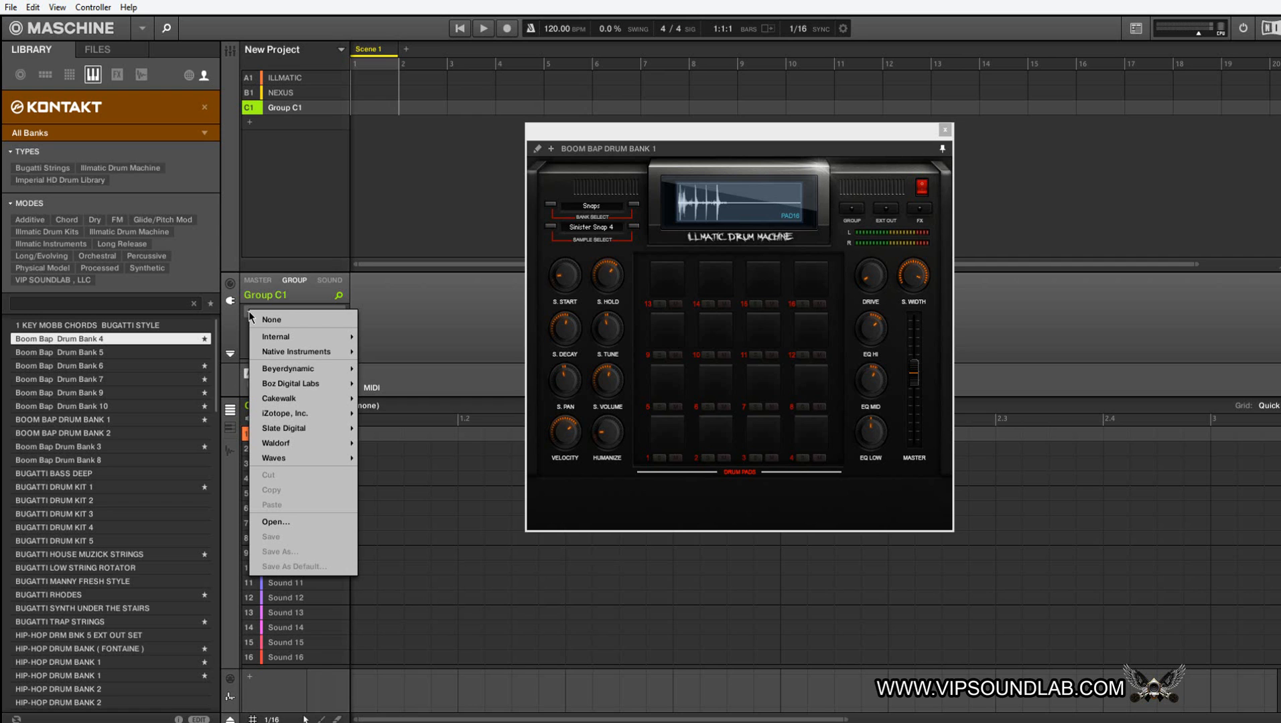
{"action": "left_click", "coordinate": [330, 280]}
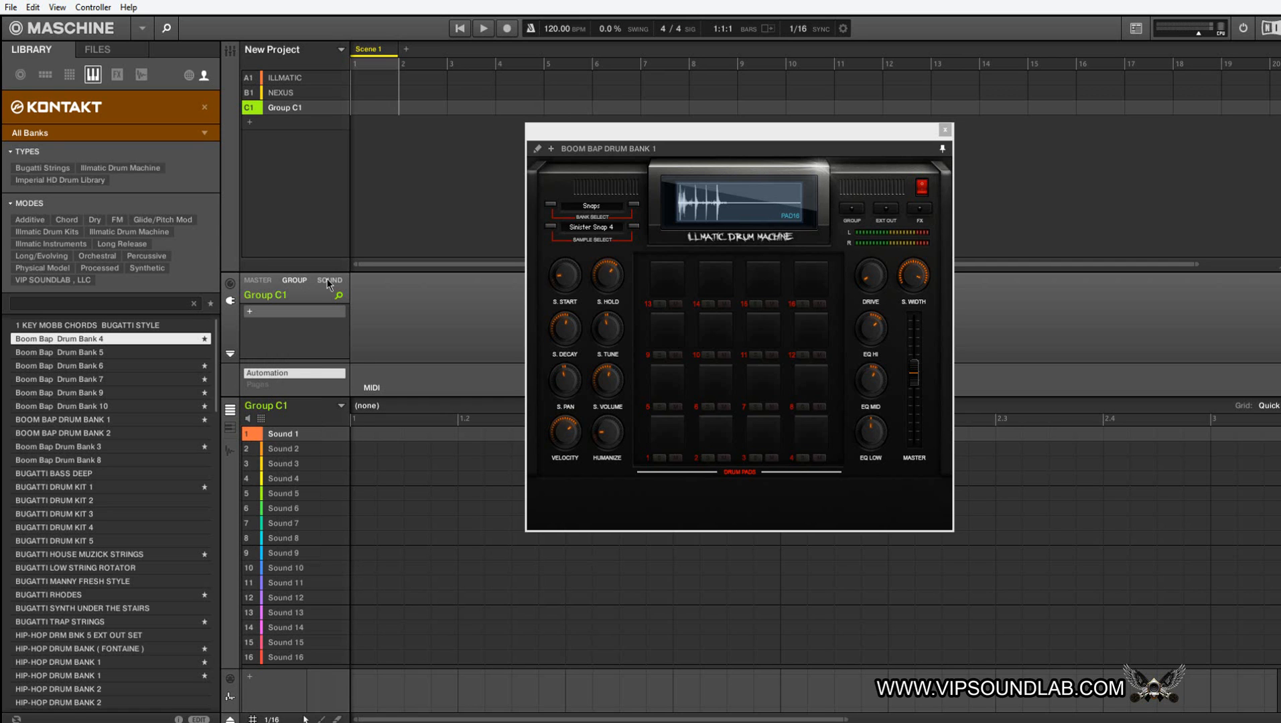
{"action": "left_click", "coordinate": [249, 313]}
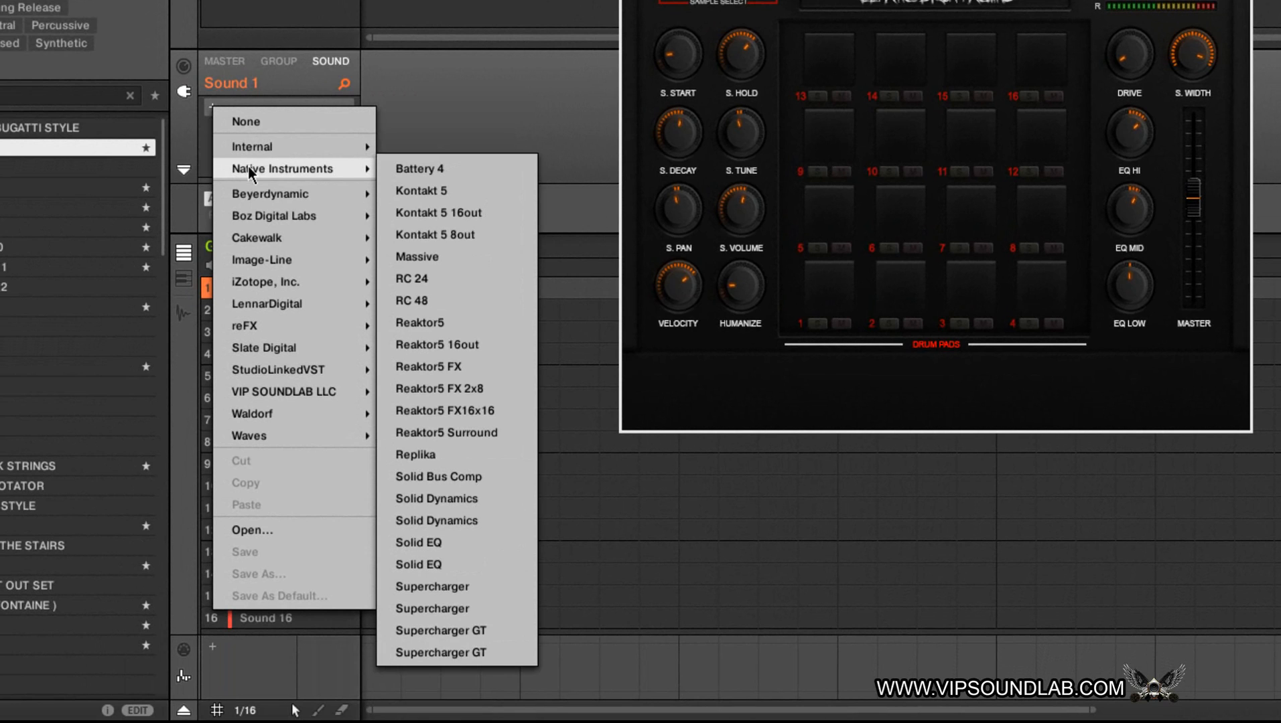
{"action": "mouse_move", "coordinate": [250, 146]}
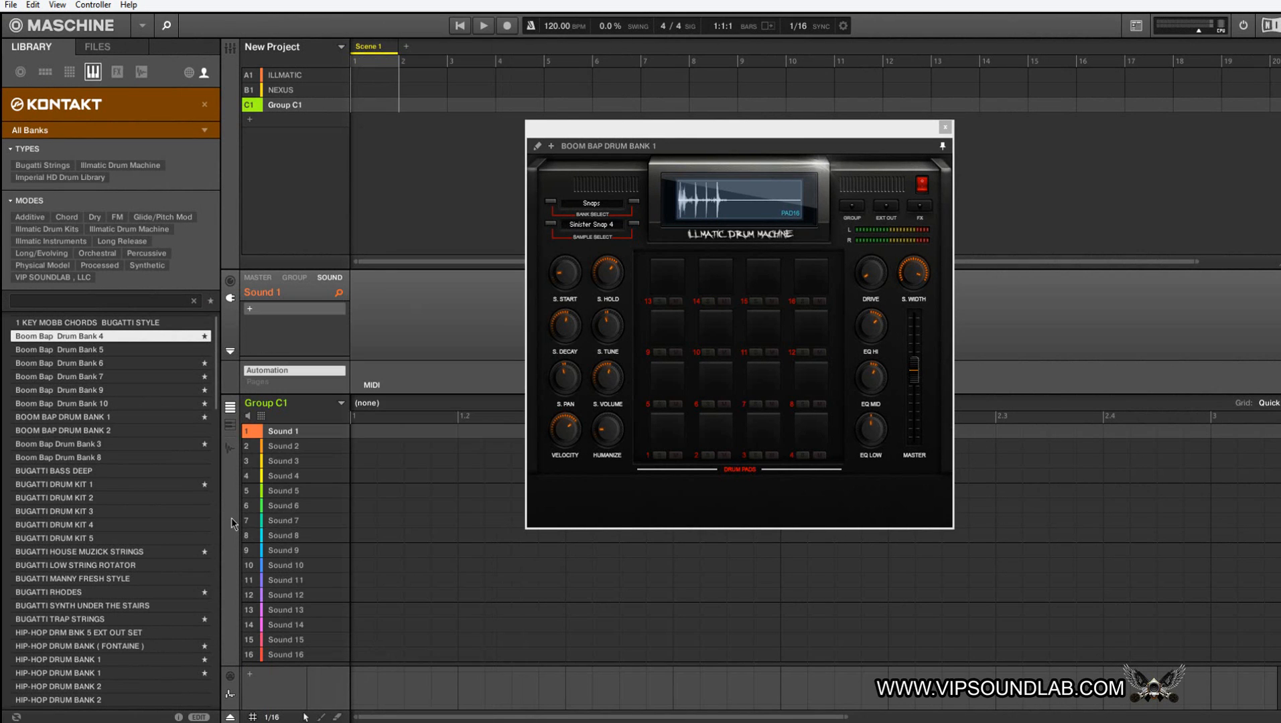
{"action": "mouse_move", "coordinate": [435, 341]}
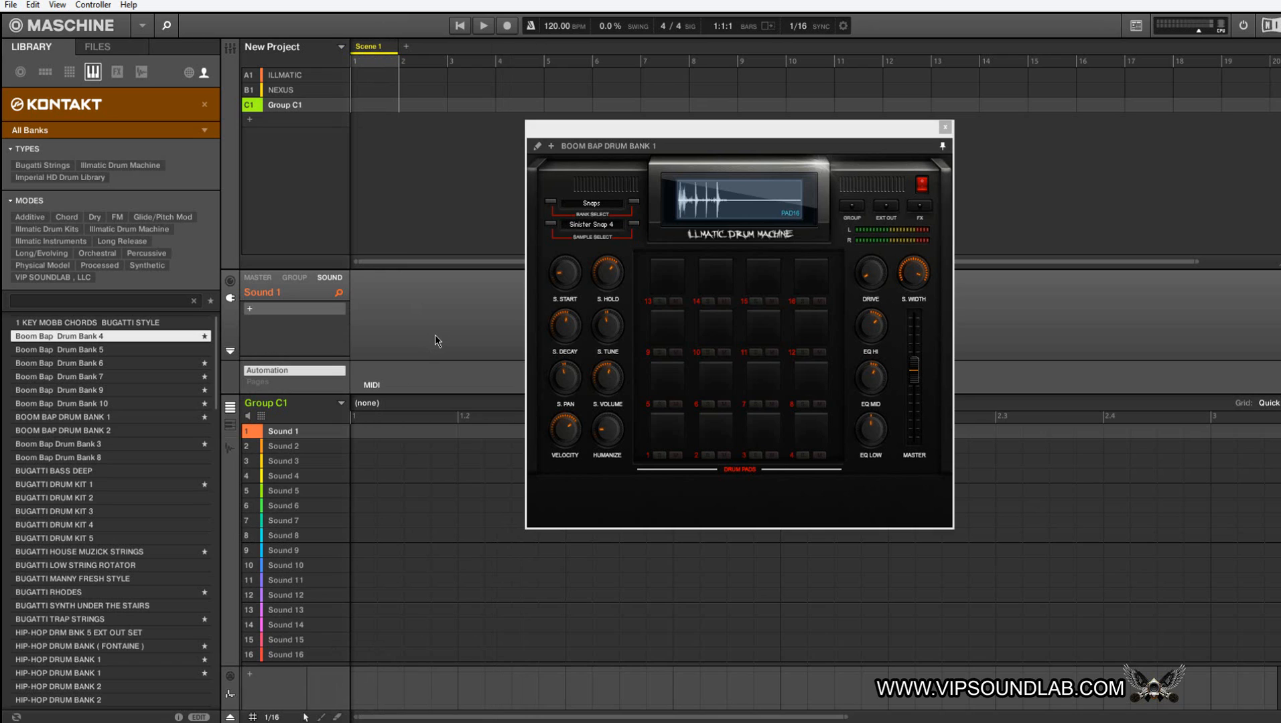